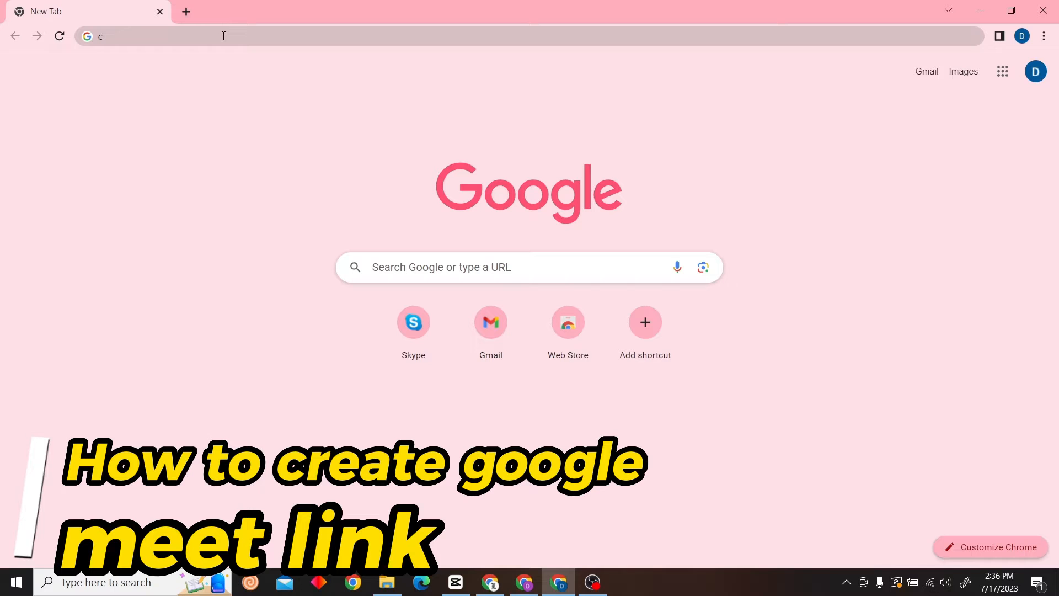
# Search 'create google meet link' and go to the Google Meet home page from the results
pyautogui.write('r')
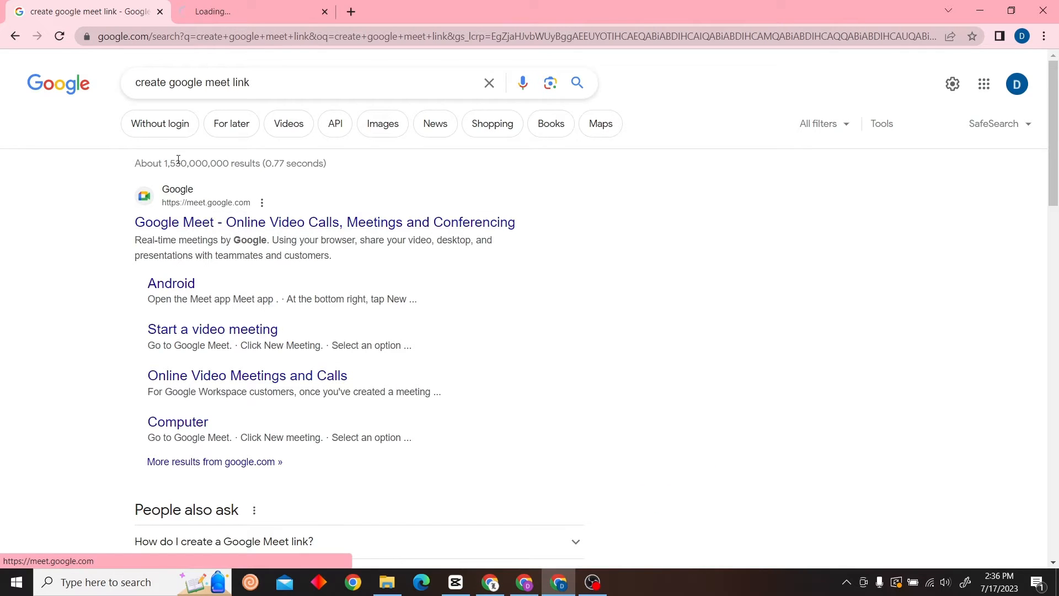
pyautogui.click(324, 221)
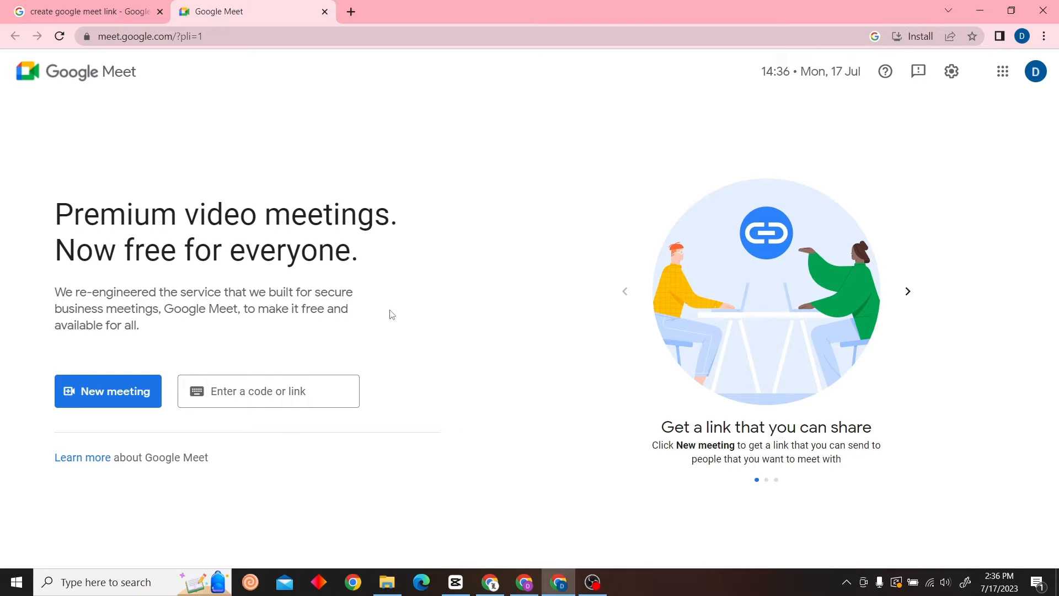
pyautogui.moveTo(122, 401)
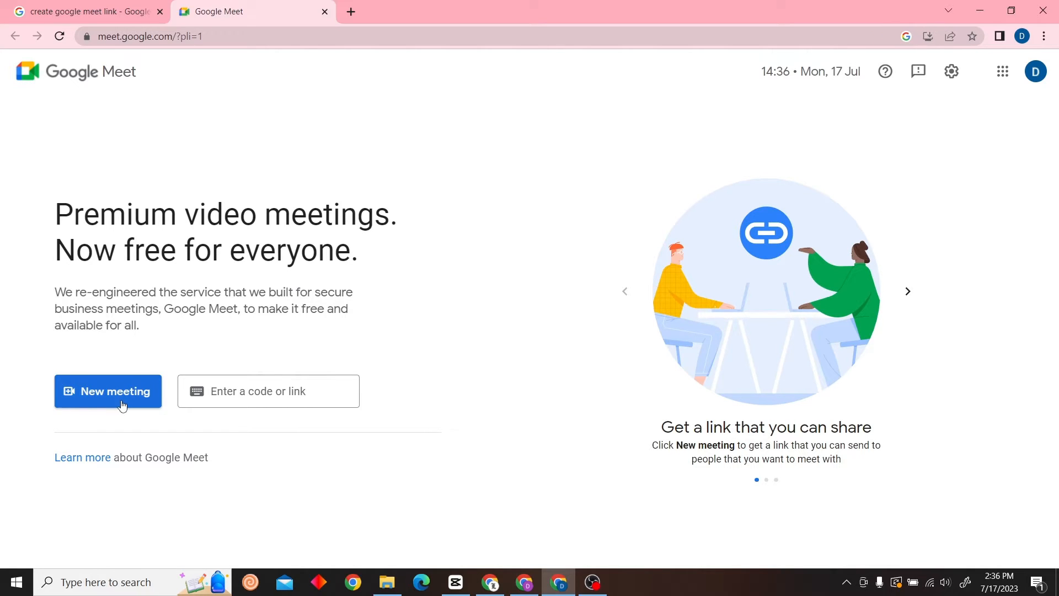
# Start a new instant meeting from the New meeting options
pyautogui.click(107, 391)
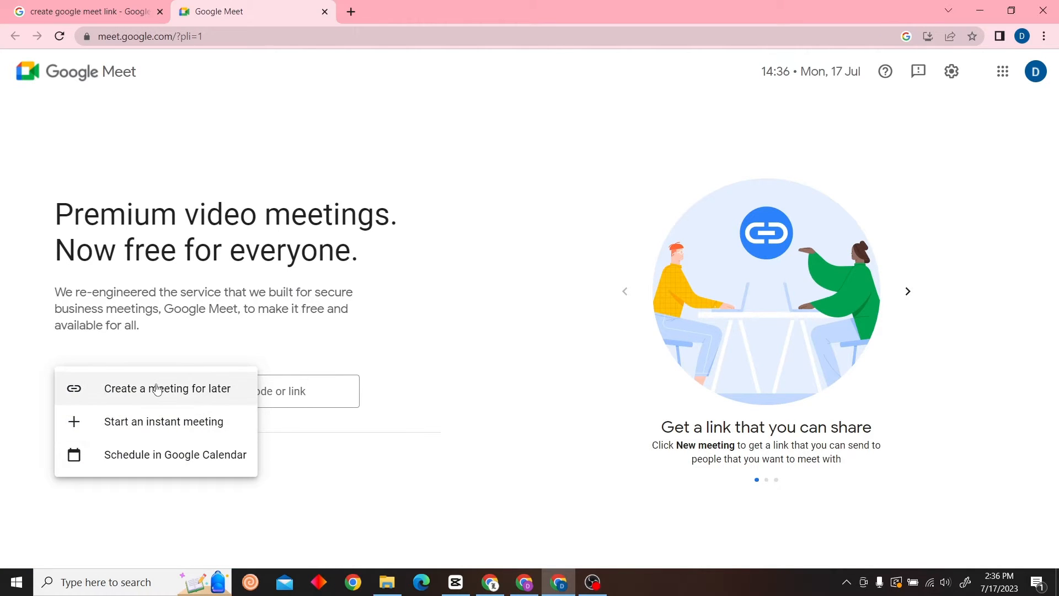
pyautogui.moveTo(164, 420)
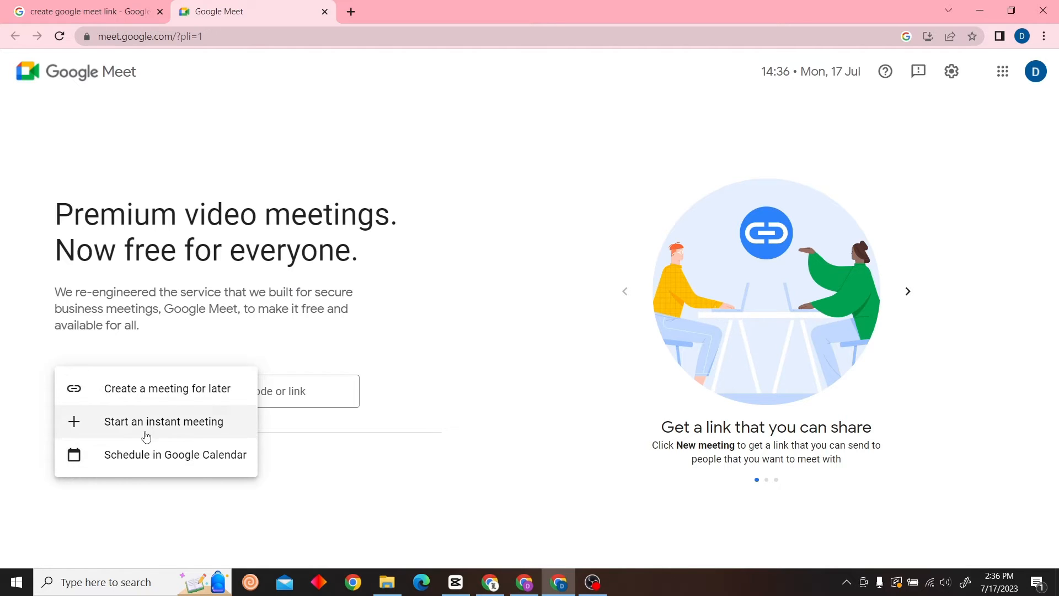
pyautogui.moveTo(174, 388)
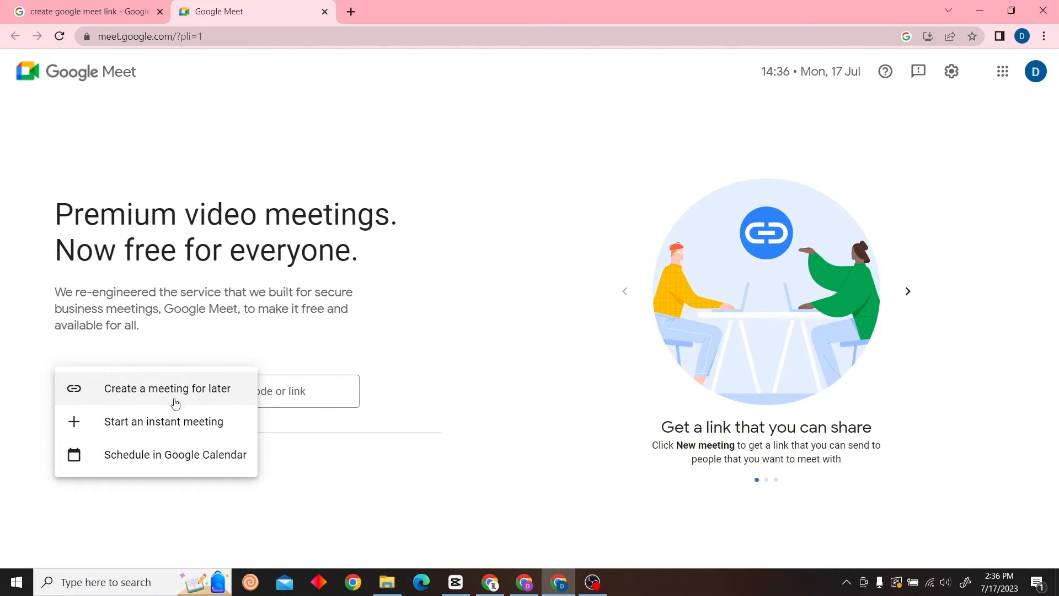
pyautogui.moveTo(187, 426)
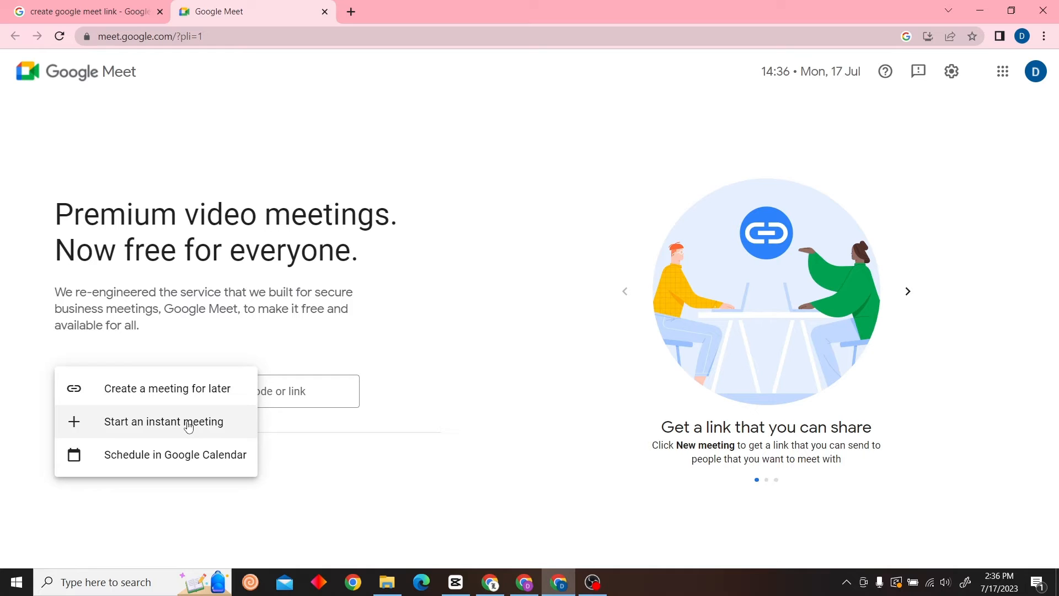
pyautogui.moveTo(189, 475)
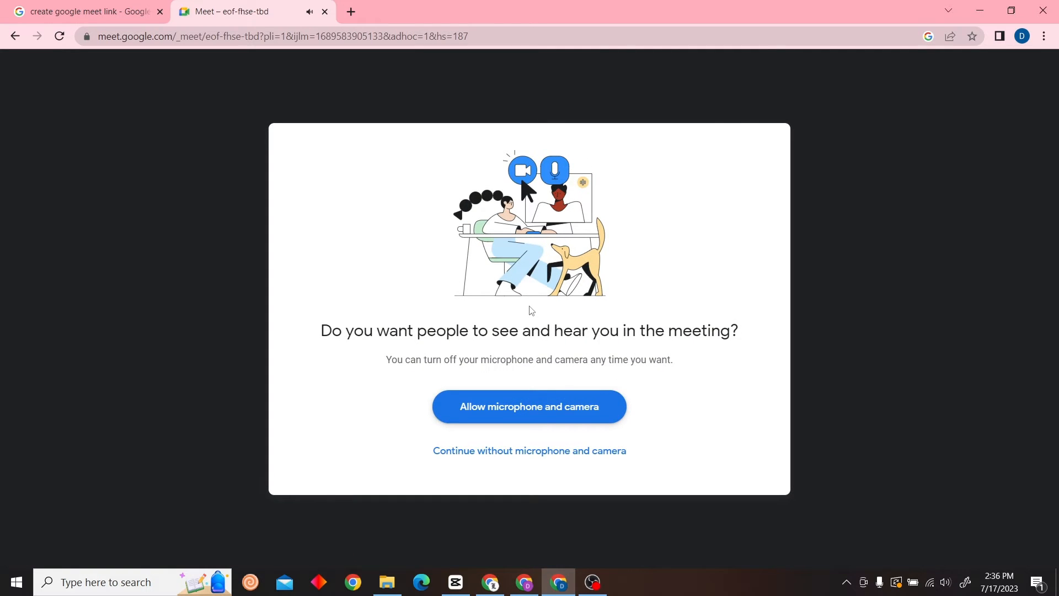
# Allow the meeting to use the microphone and camera, granting Chrome's permission request
pyautogui.click(529, 406)
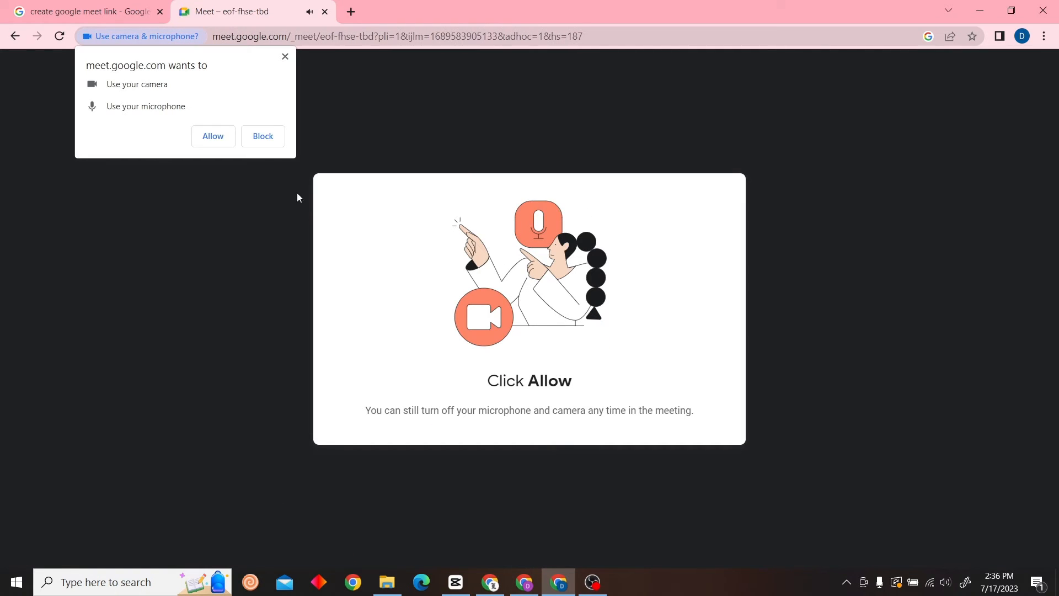
pyautogui.click(212, 136)
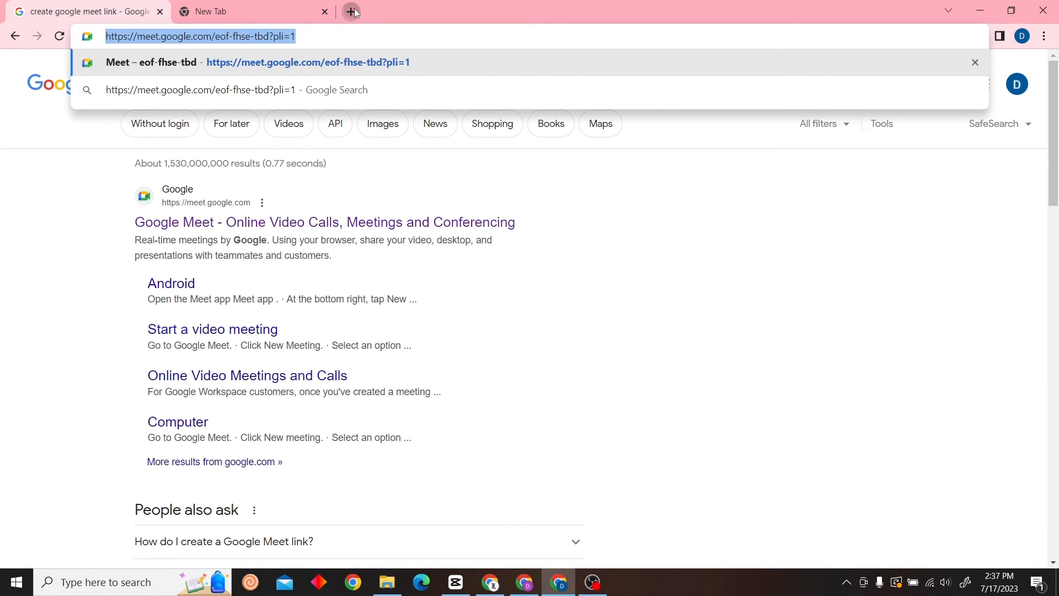
# Load the pasted meet.google.com meeting link in the new tab
pyautogui.press('Enter')
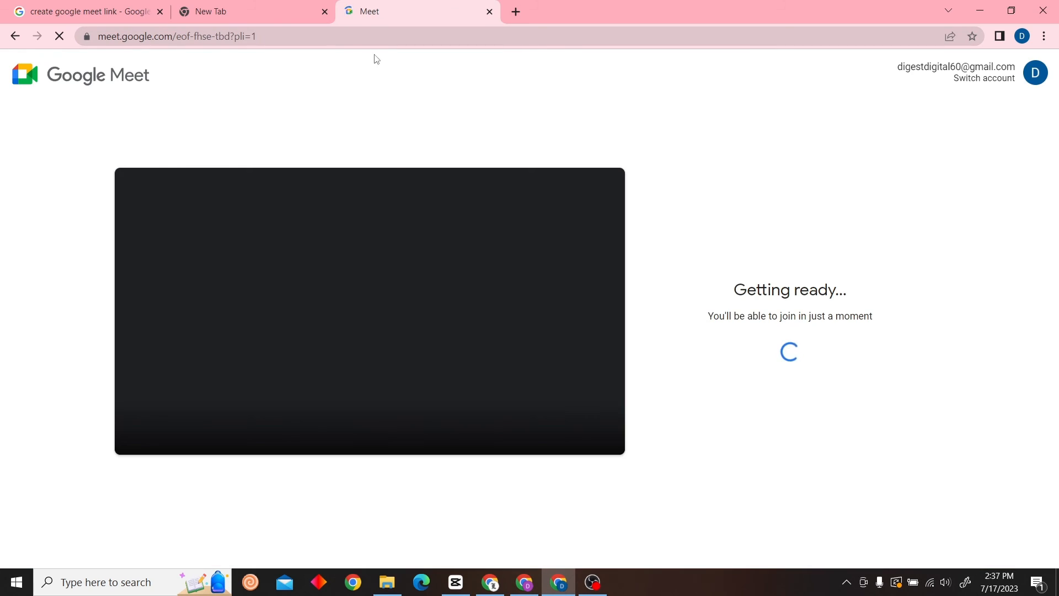